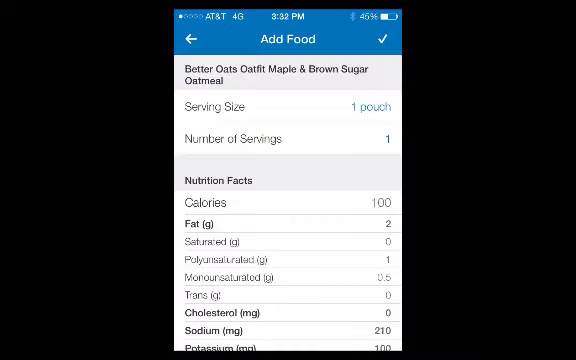
Add one pouch of Better Oats Oatfit Maple & Brown Sugar Oatmeal to the diary.
click(388, 40)
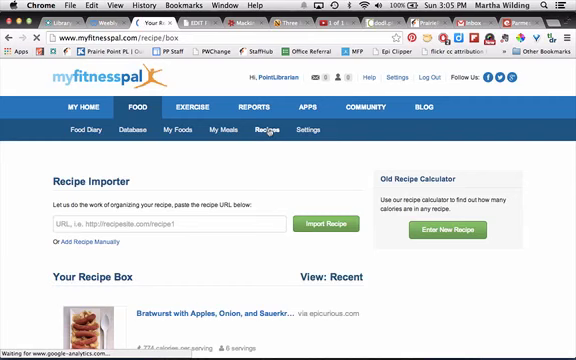
scroll(down, 3)
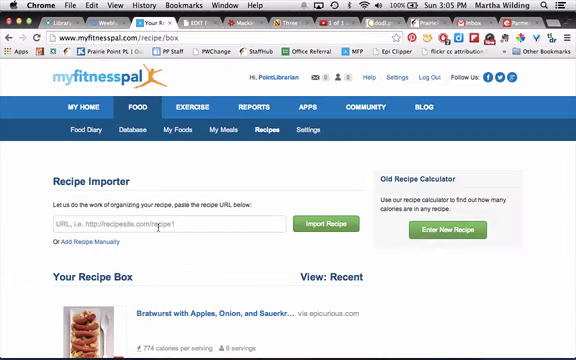
Paste the Epicurious Parmesan-Roasted Potatoes URL into the Recipe Importer and import it.
text(http://www.epicurious.com/recipes/food/views/Parmesan-Roasted-P)
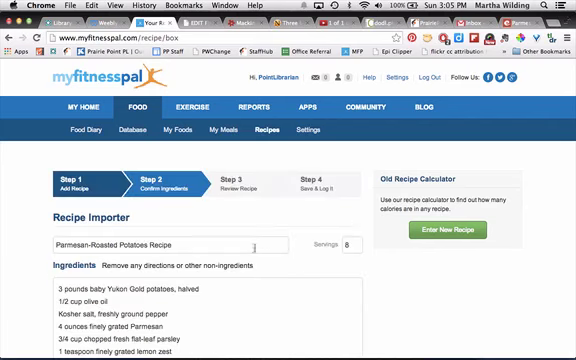
scroll(down, 3)
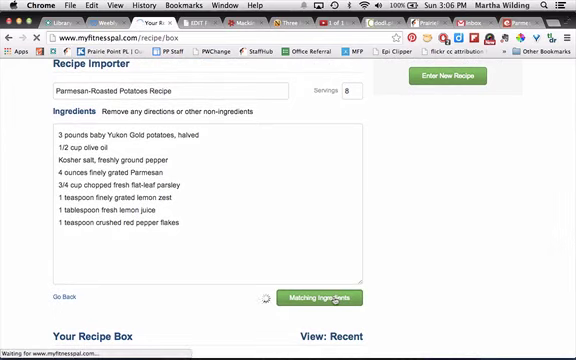
Match the 8 Parmesan-Roasted Potatoes ingredients to foods and review the matched list.
click(320, 298)
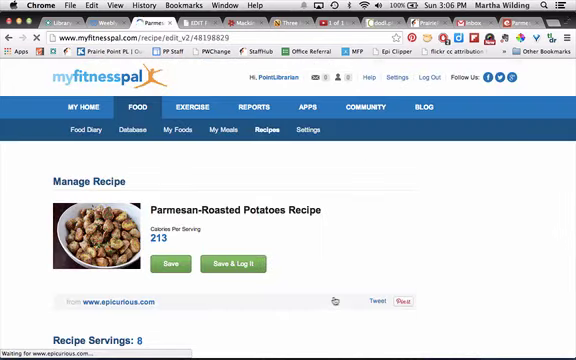
scroll(down, 3)
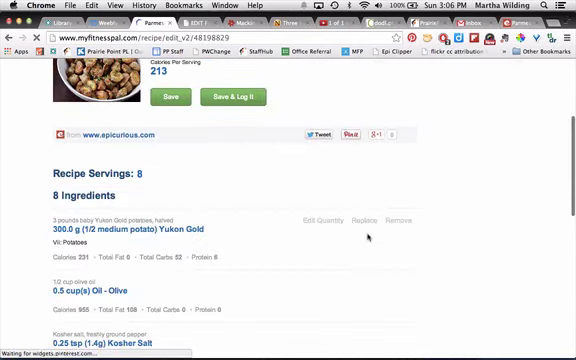
scroll(down, 3)
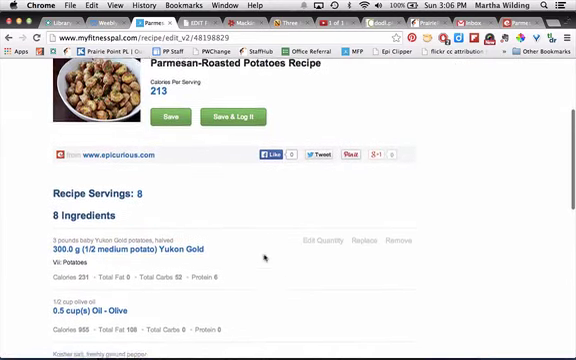
scroll(down, 3)
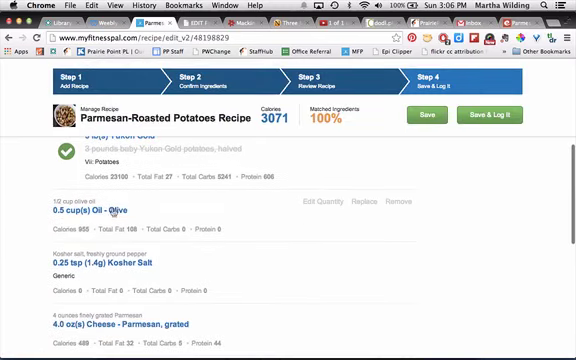
scroll(down, 3)
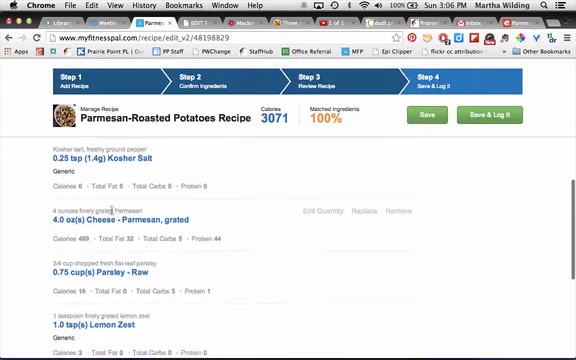
scroll(down, 3)
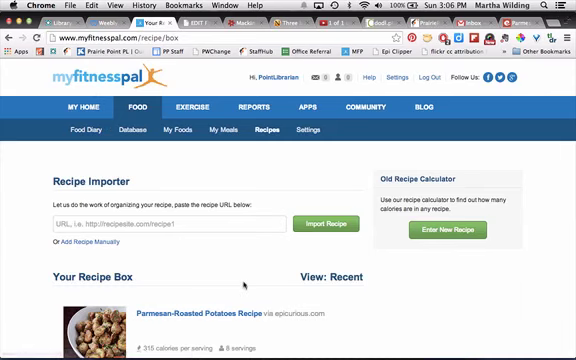
Log one serving of Parmesan-Roasted Potatoes under Lunch for Sunday, August 17, 2014.
scroll(down, 3)
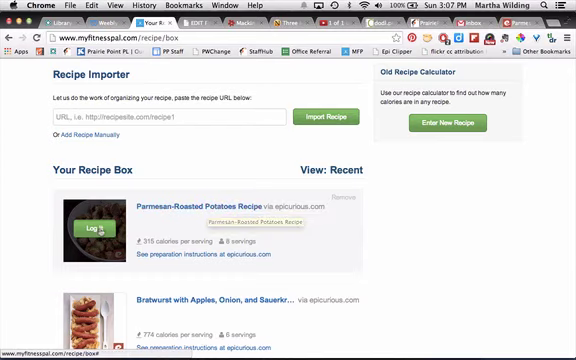
click(84, 224)
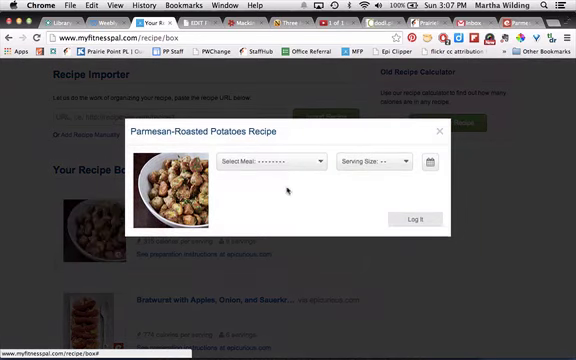
click(272, 160)
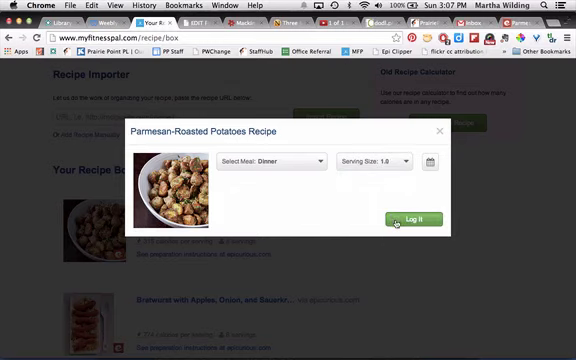
click(412, 218)
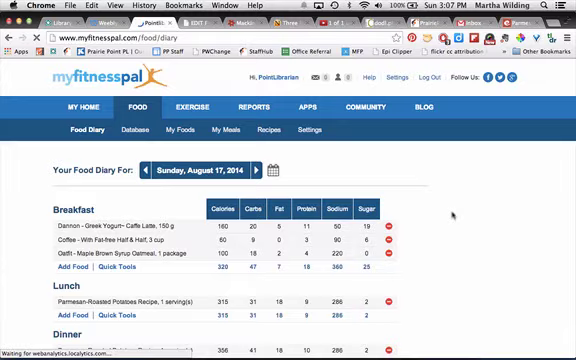
Start a new manually entered recipe from the Recipes page.
scroll(down, 3)
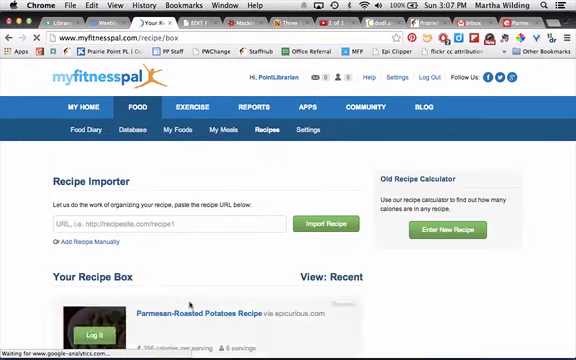
click(96, 244)
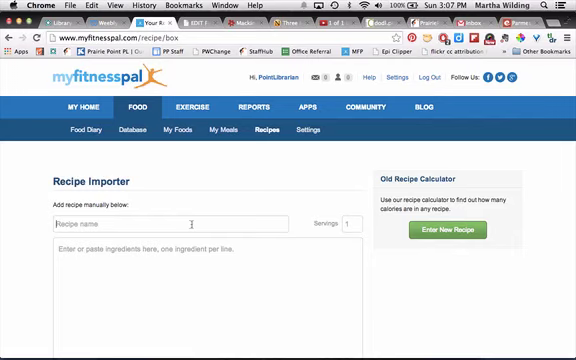
Name the new recipe 'Greek-style chicken wraps'.
text(Greek-s)
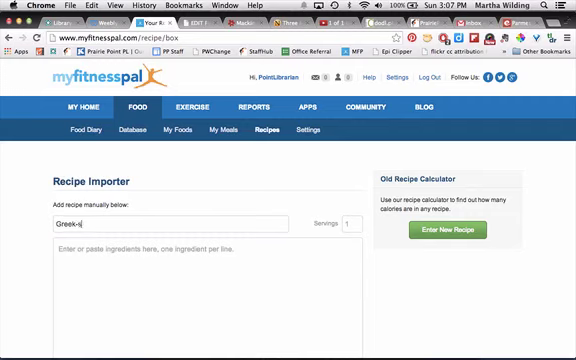
text(tyle)
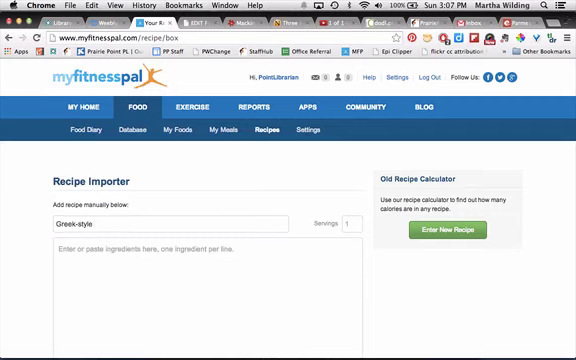
text(chicken)
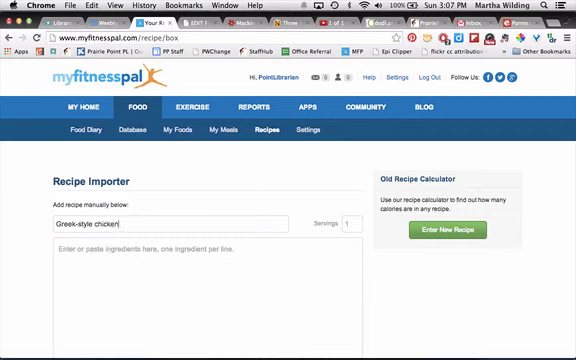
text(wraps)
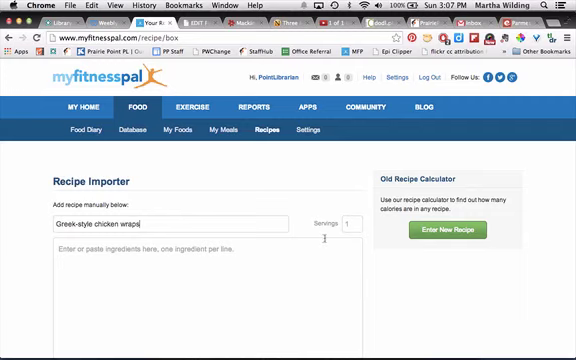
mouse_move(320, 236)
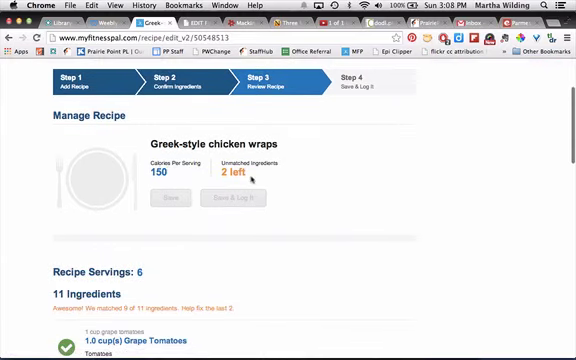
Measure the kalamata olives in olives and accept the Kalamata Olives match.
scroll(down, 3)
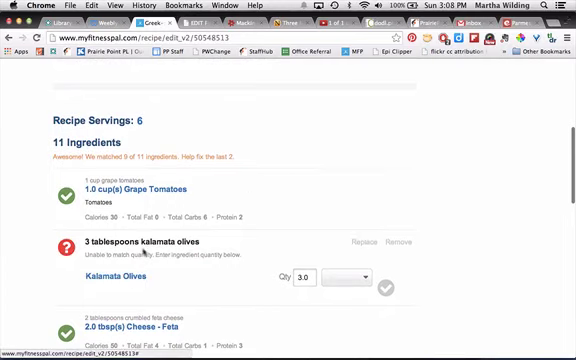
click(344, 276)
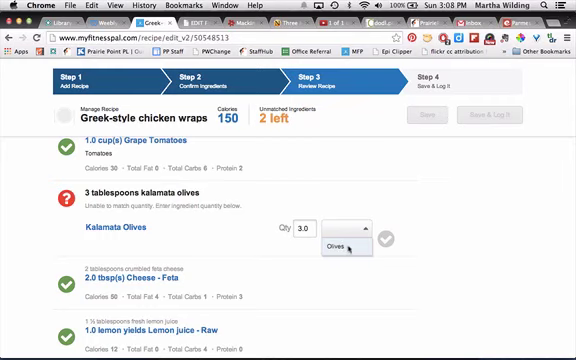
click(330, 244)
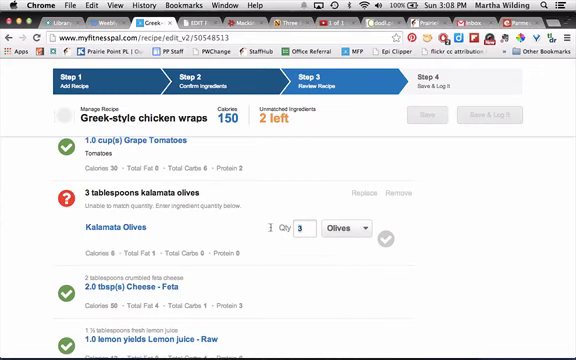
click(552, 216)
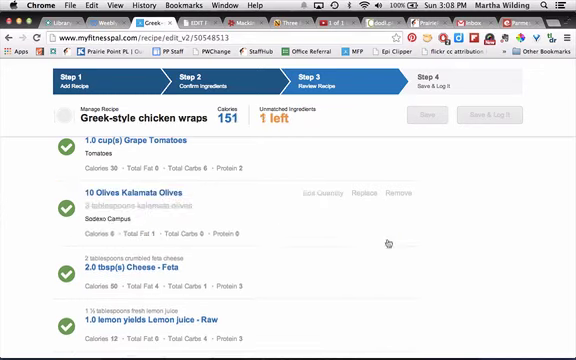
Accept the Classic Hummus match for the hummus, leaving no ingredients unmatched.
scroll(down, 3)
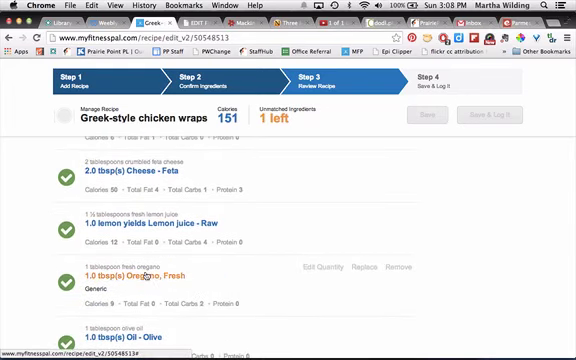
scroll(down, 3)
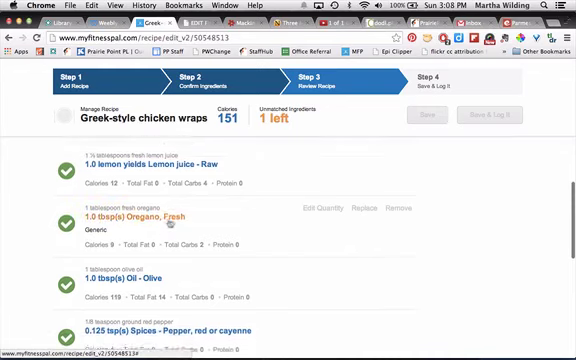
scroll(down, 3)
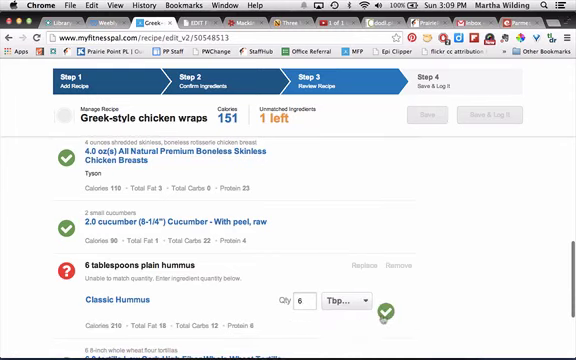
click(384, 312)
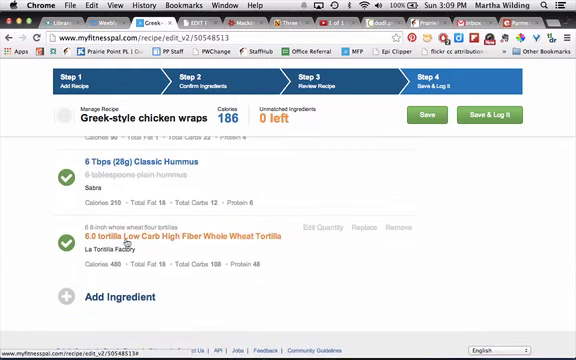
scroll(down, 3)
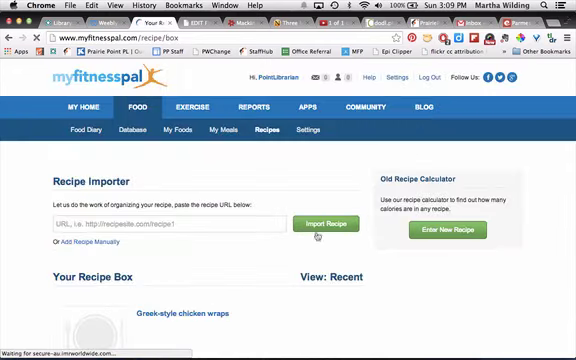
scroll(down, 3)
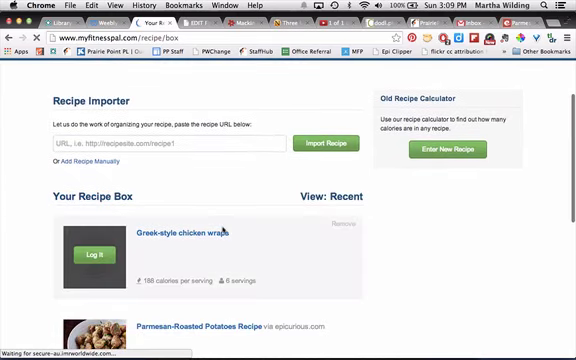